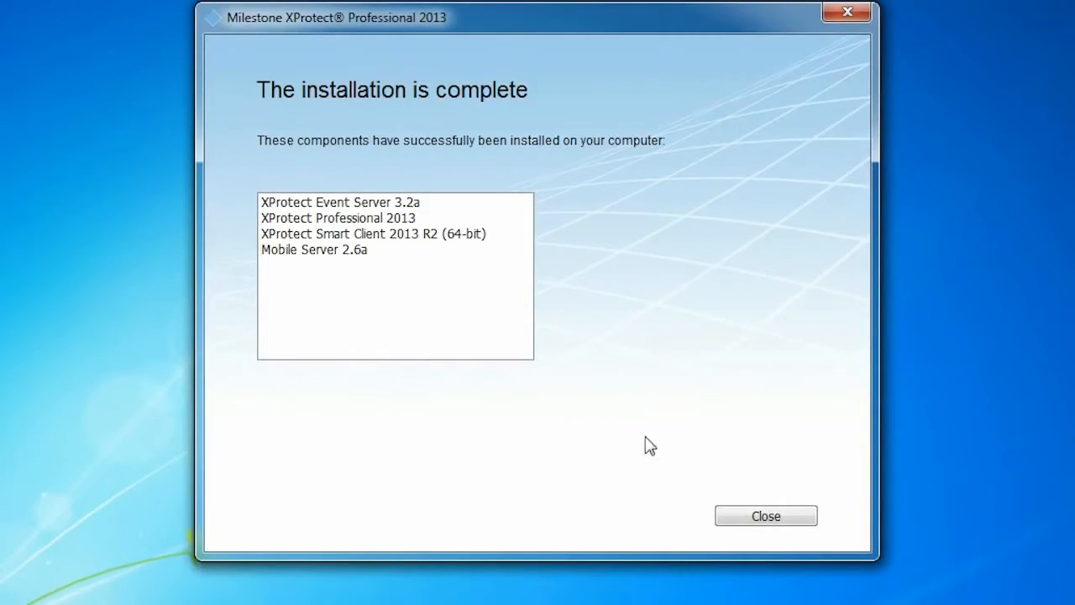
# - Close the completed installer so the Management Application opens with the Getting Started wizard
pyautogui.click(765, 515)
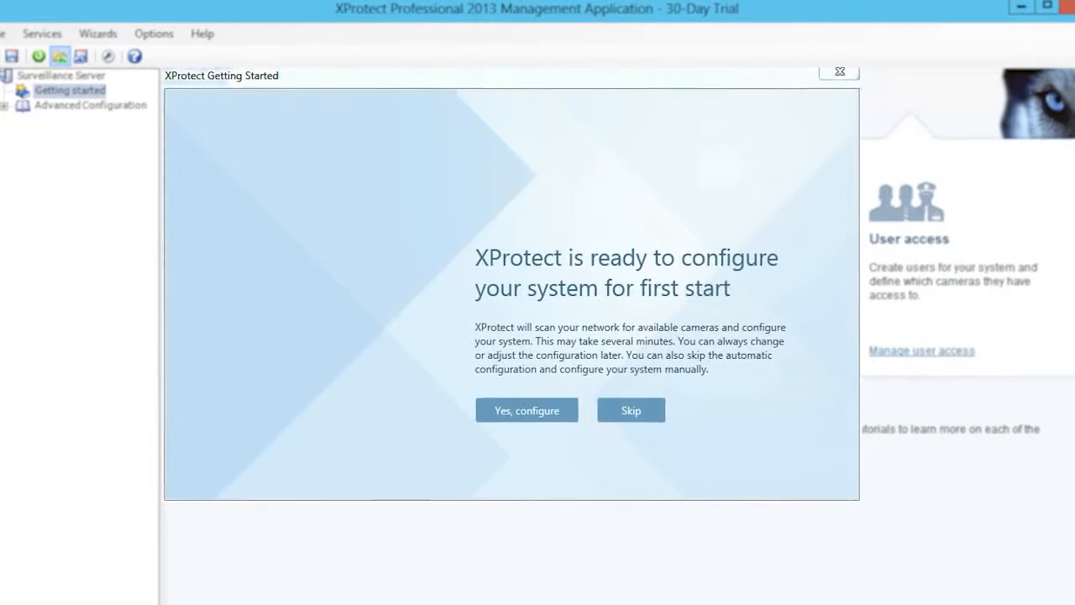
# - Accept automatic configuration and scan the local network for all manufacturers' cameras
pyautogui.click(526, 410)
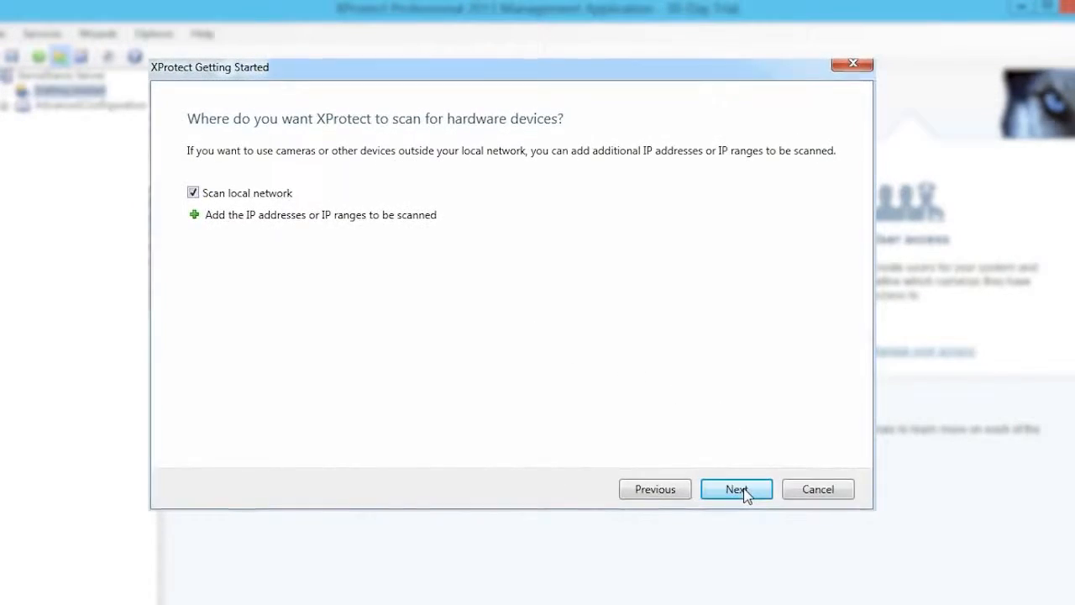
pyautogui.click(736, 489)
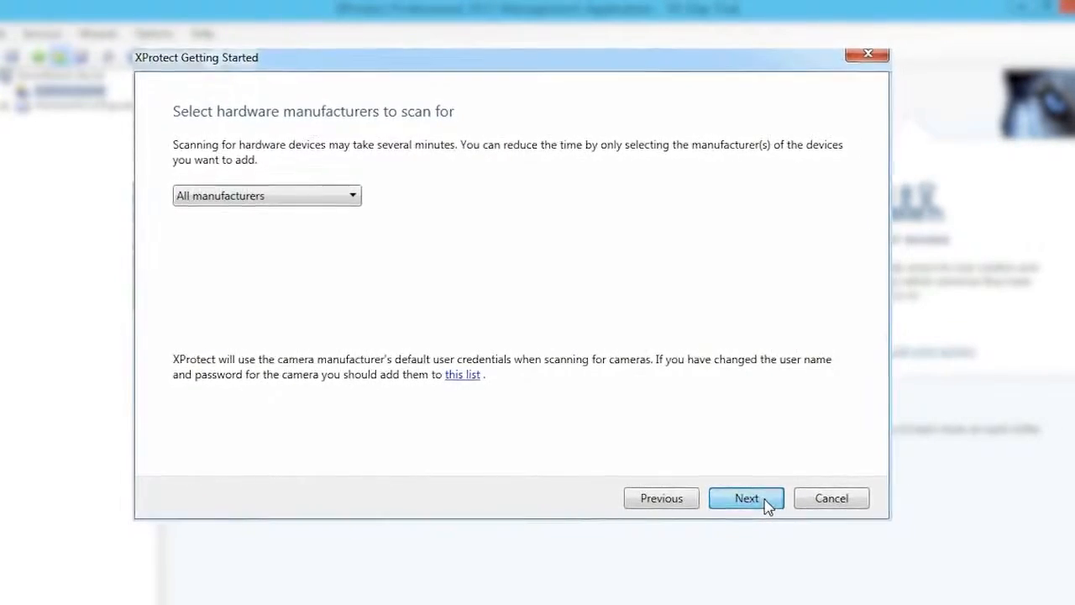
pyautogui.click(746, 497)
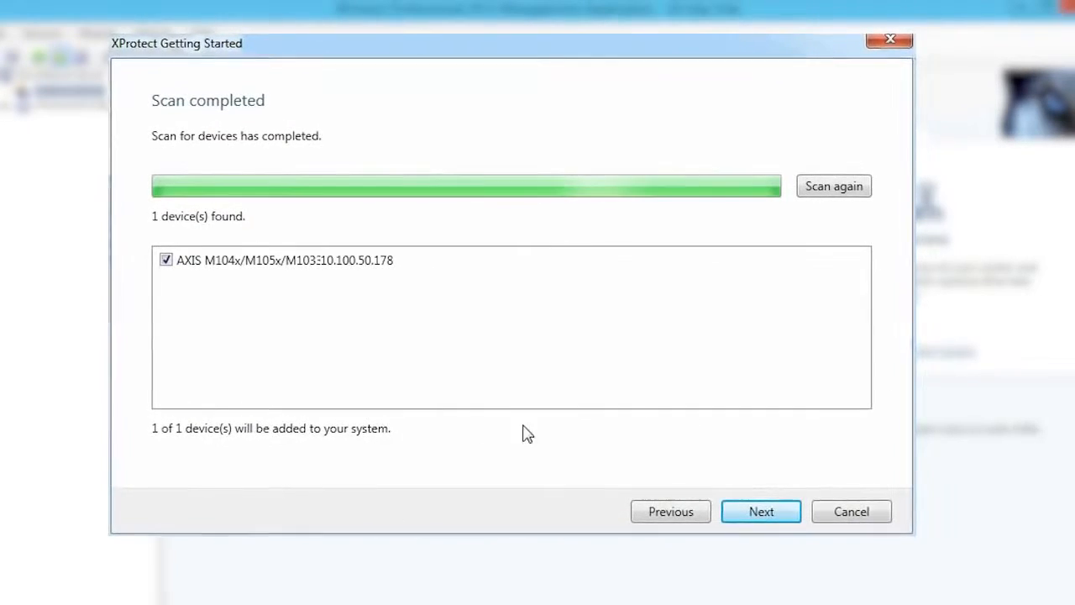
# - Add the found AXIS camera and enable automatically adding newly detected cameras
pyautogui.click(760, 512)
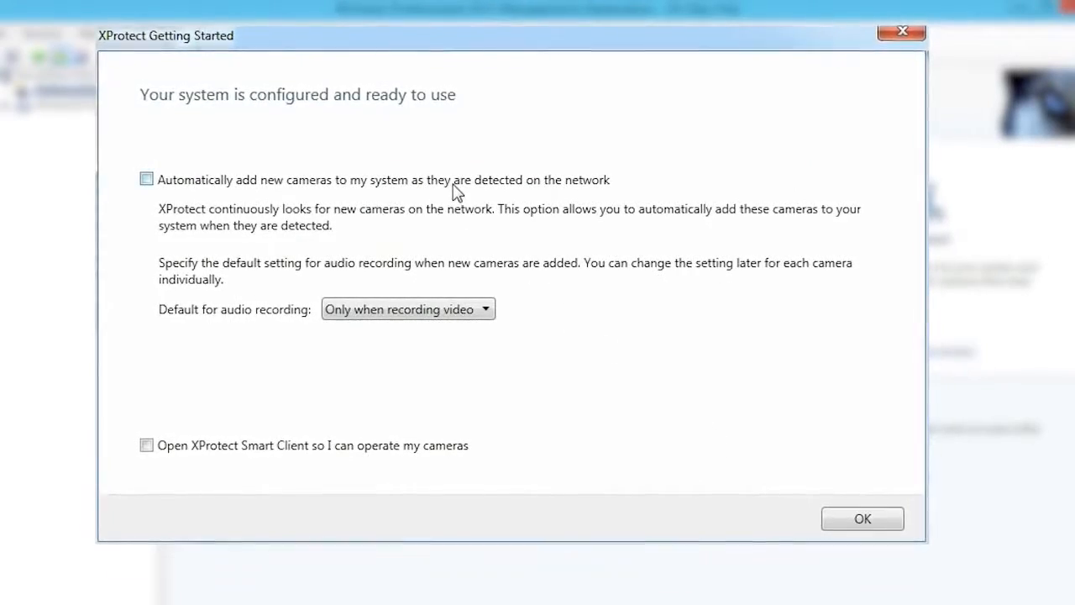
pyautogui.click(146, 178)
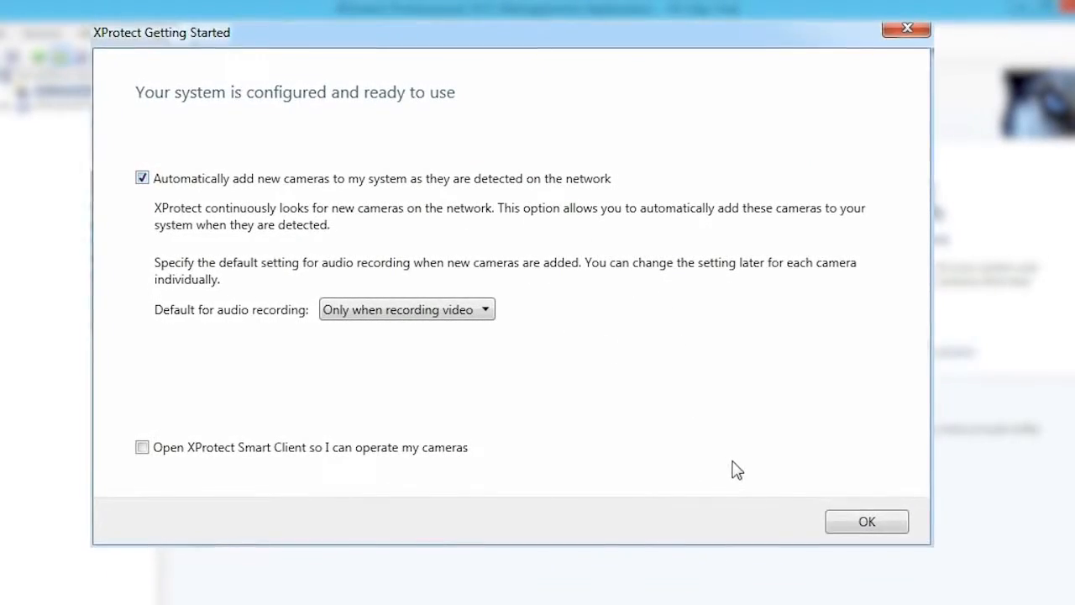
pyautogui.moveTo(866, 522)
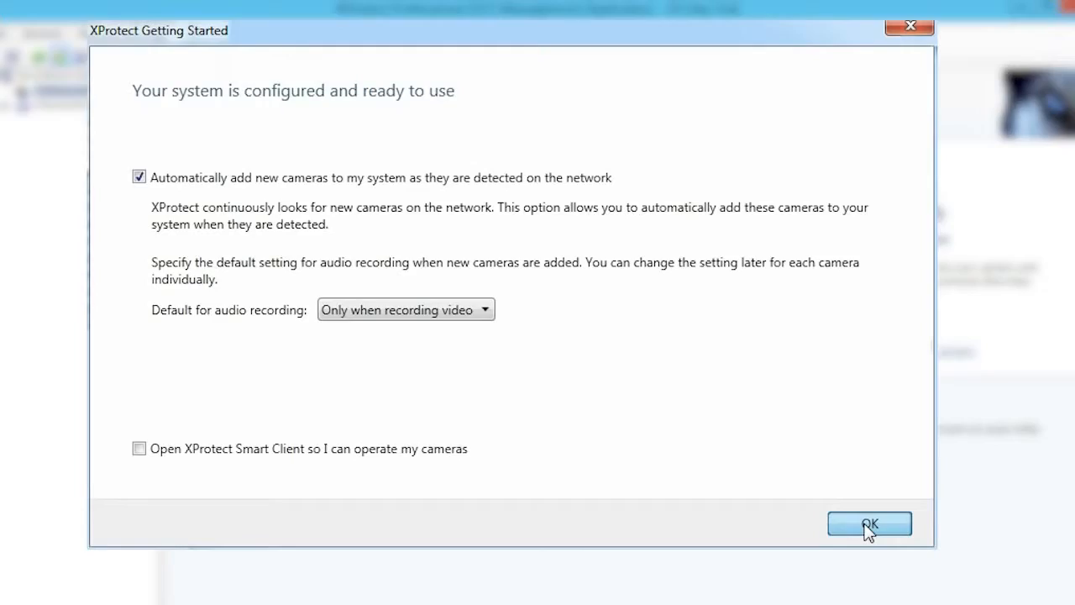
# - Close the Getting Started wizard and scroll the Milestone page on XProtect clients
pyautogui.click(869, 523)
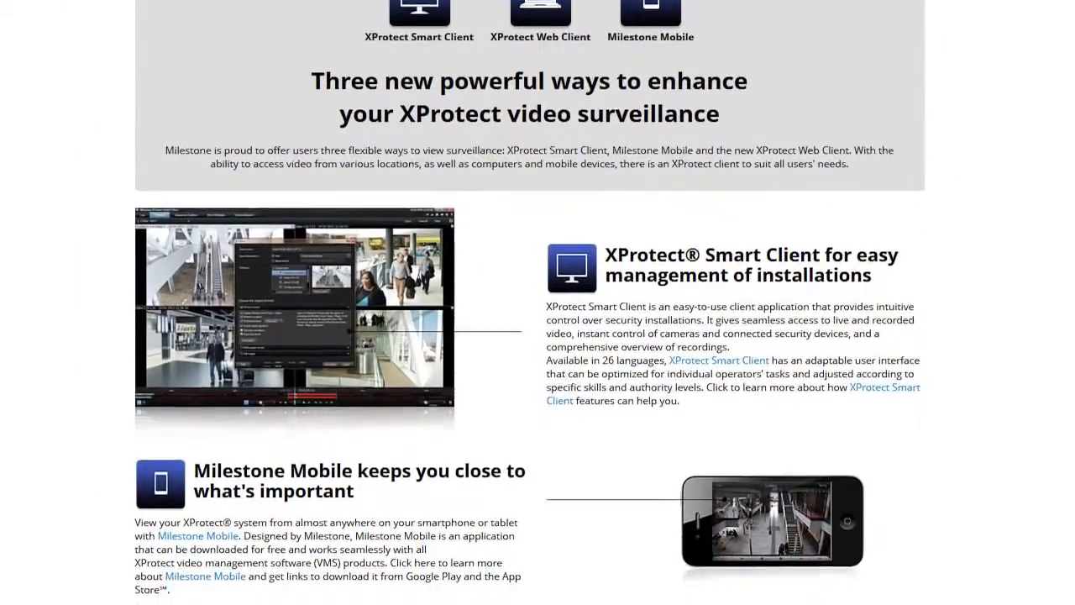
pyautogui.scroll(-3)
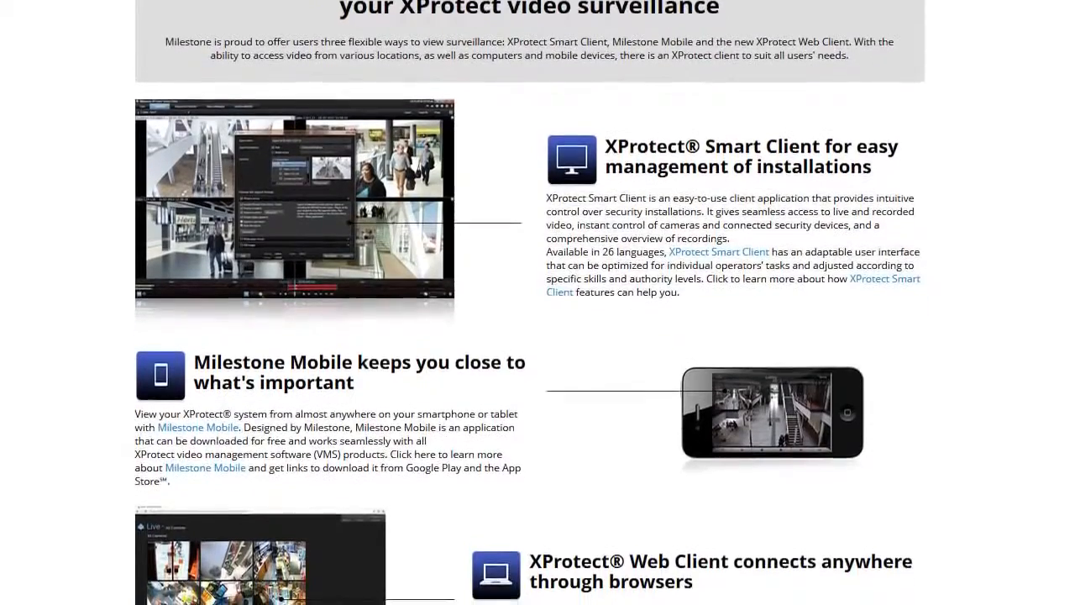